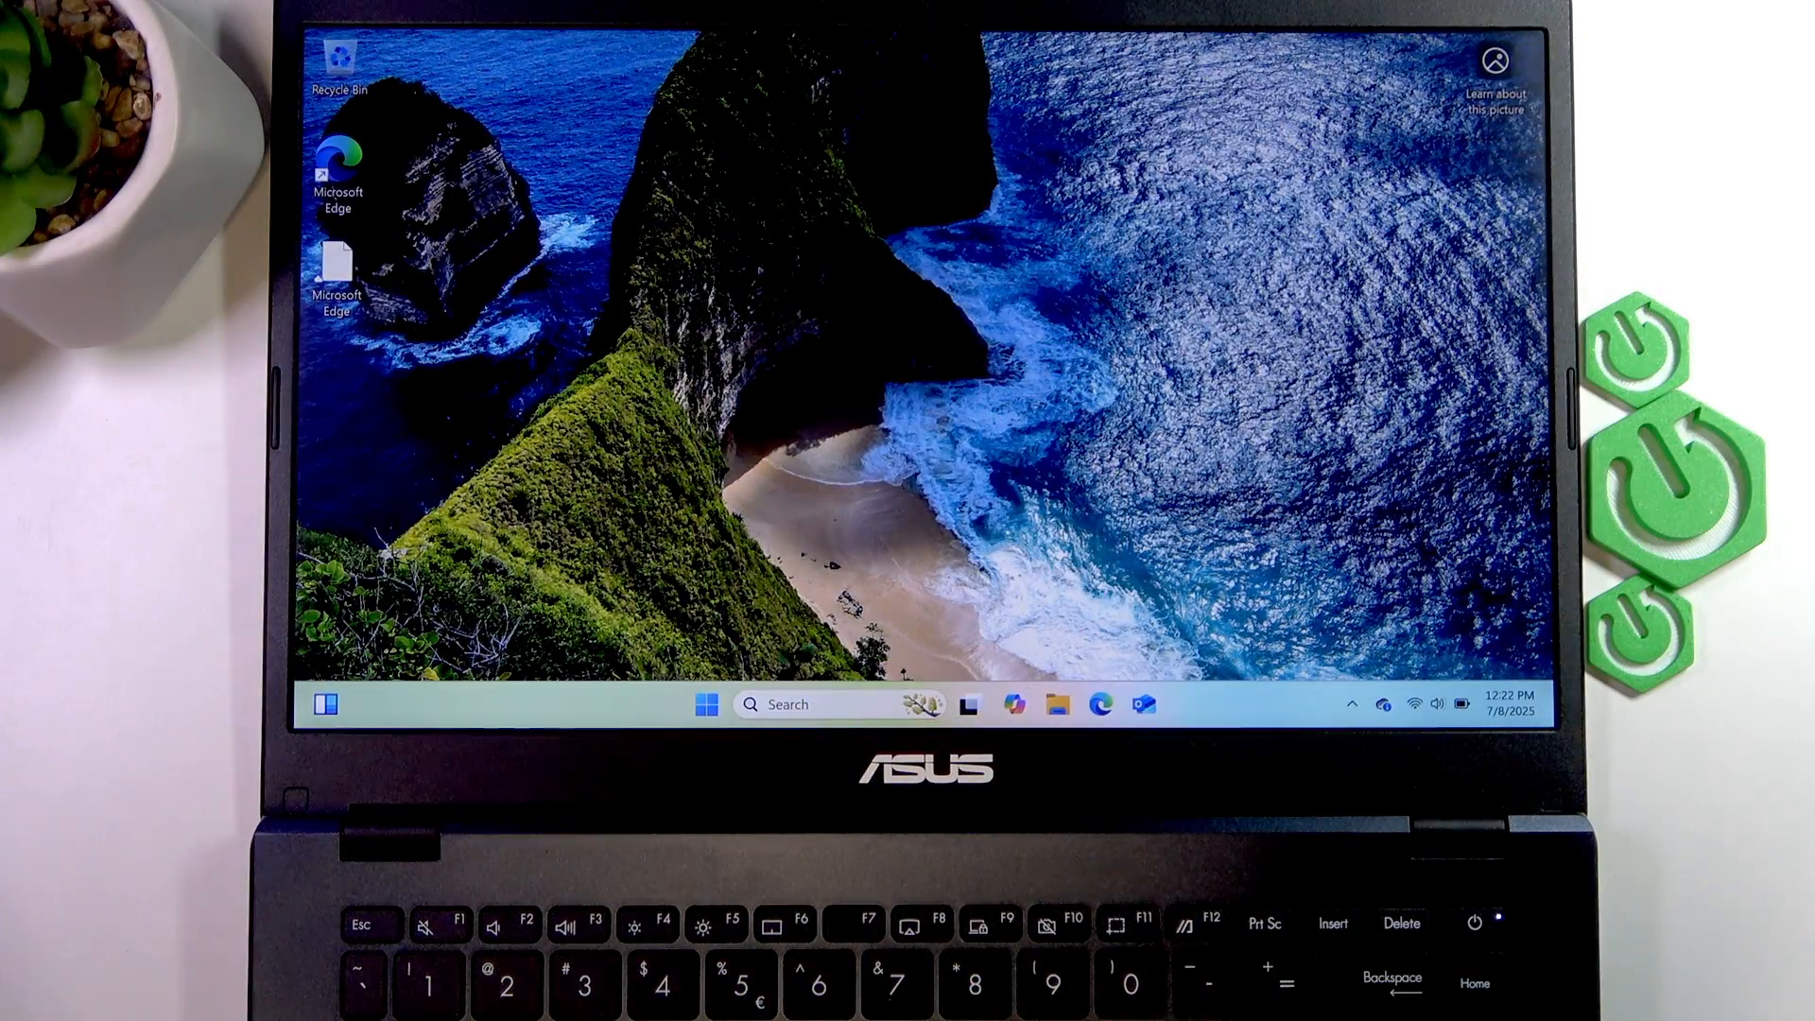
mouse_move(1463, 723)
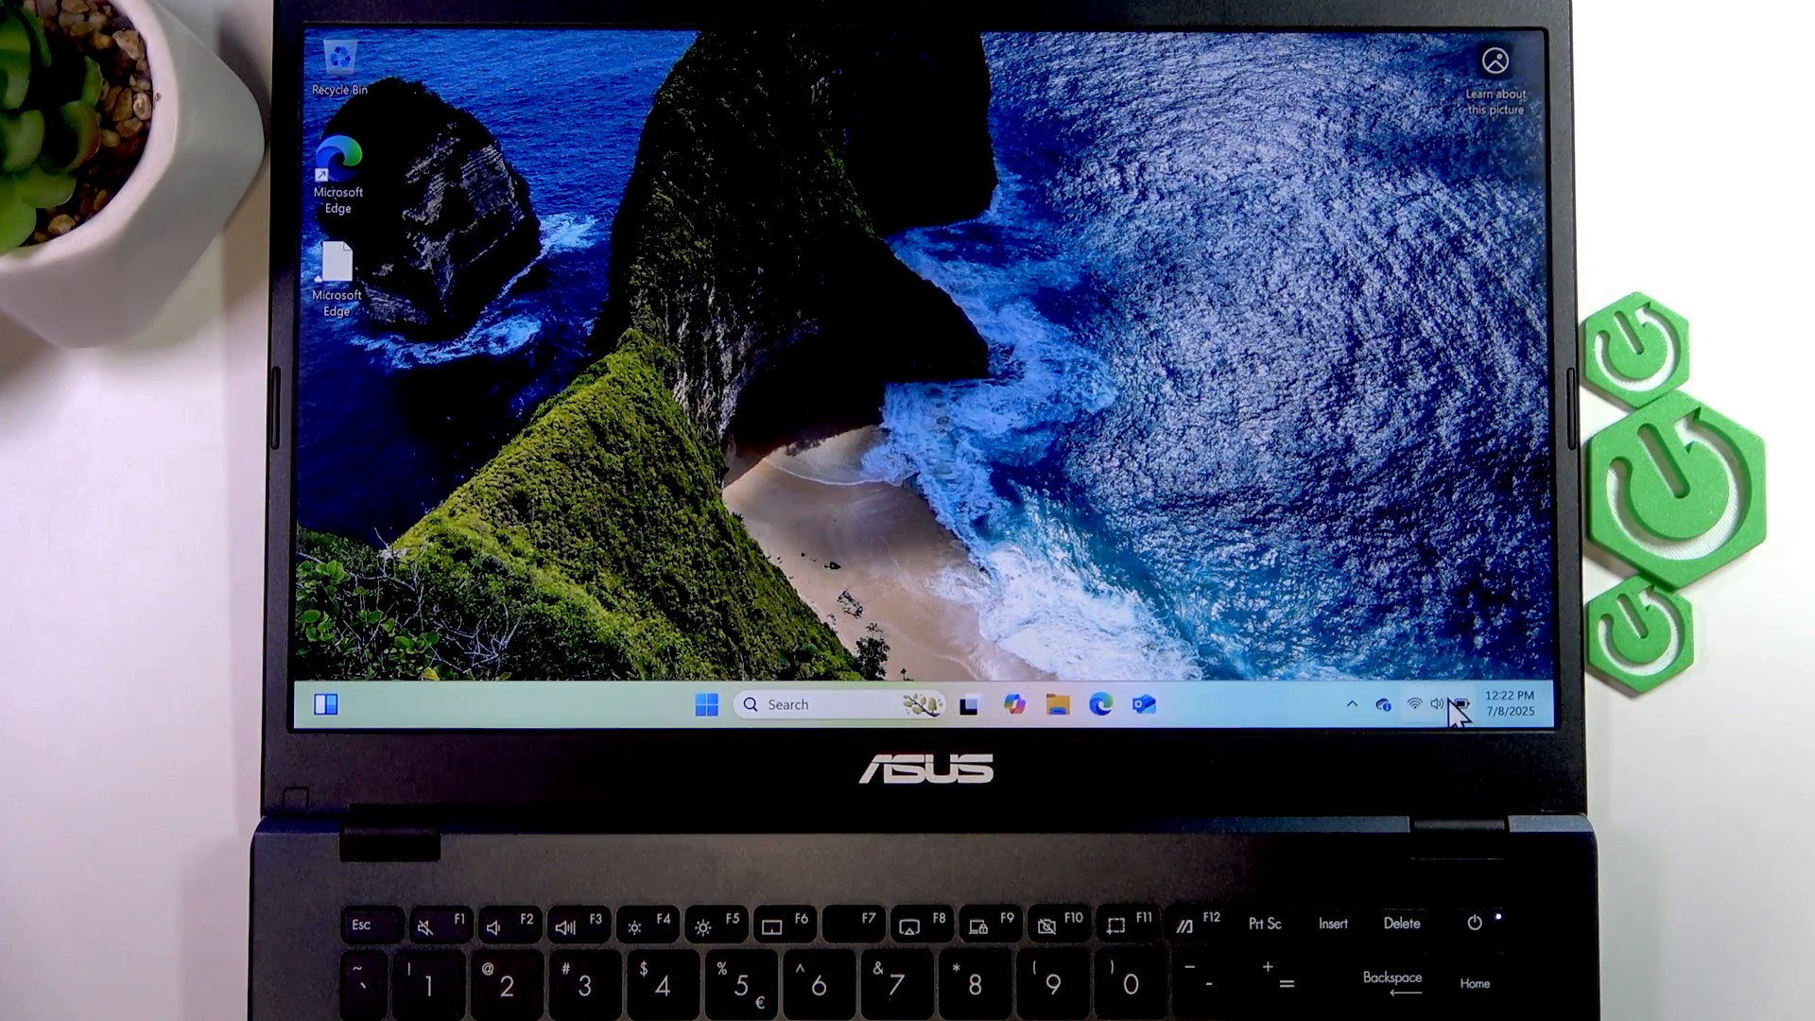
Open Quick Settings and raise the speaker volume nearly to maximum
click(1429, 703)
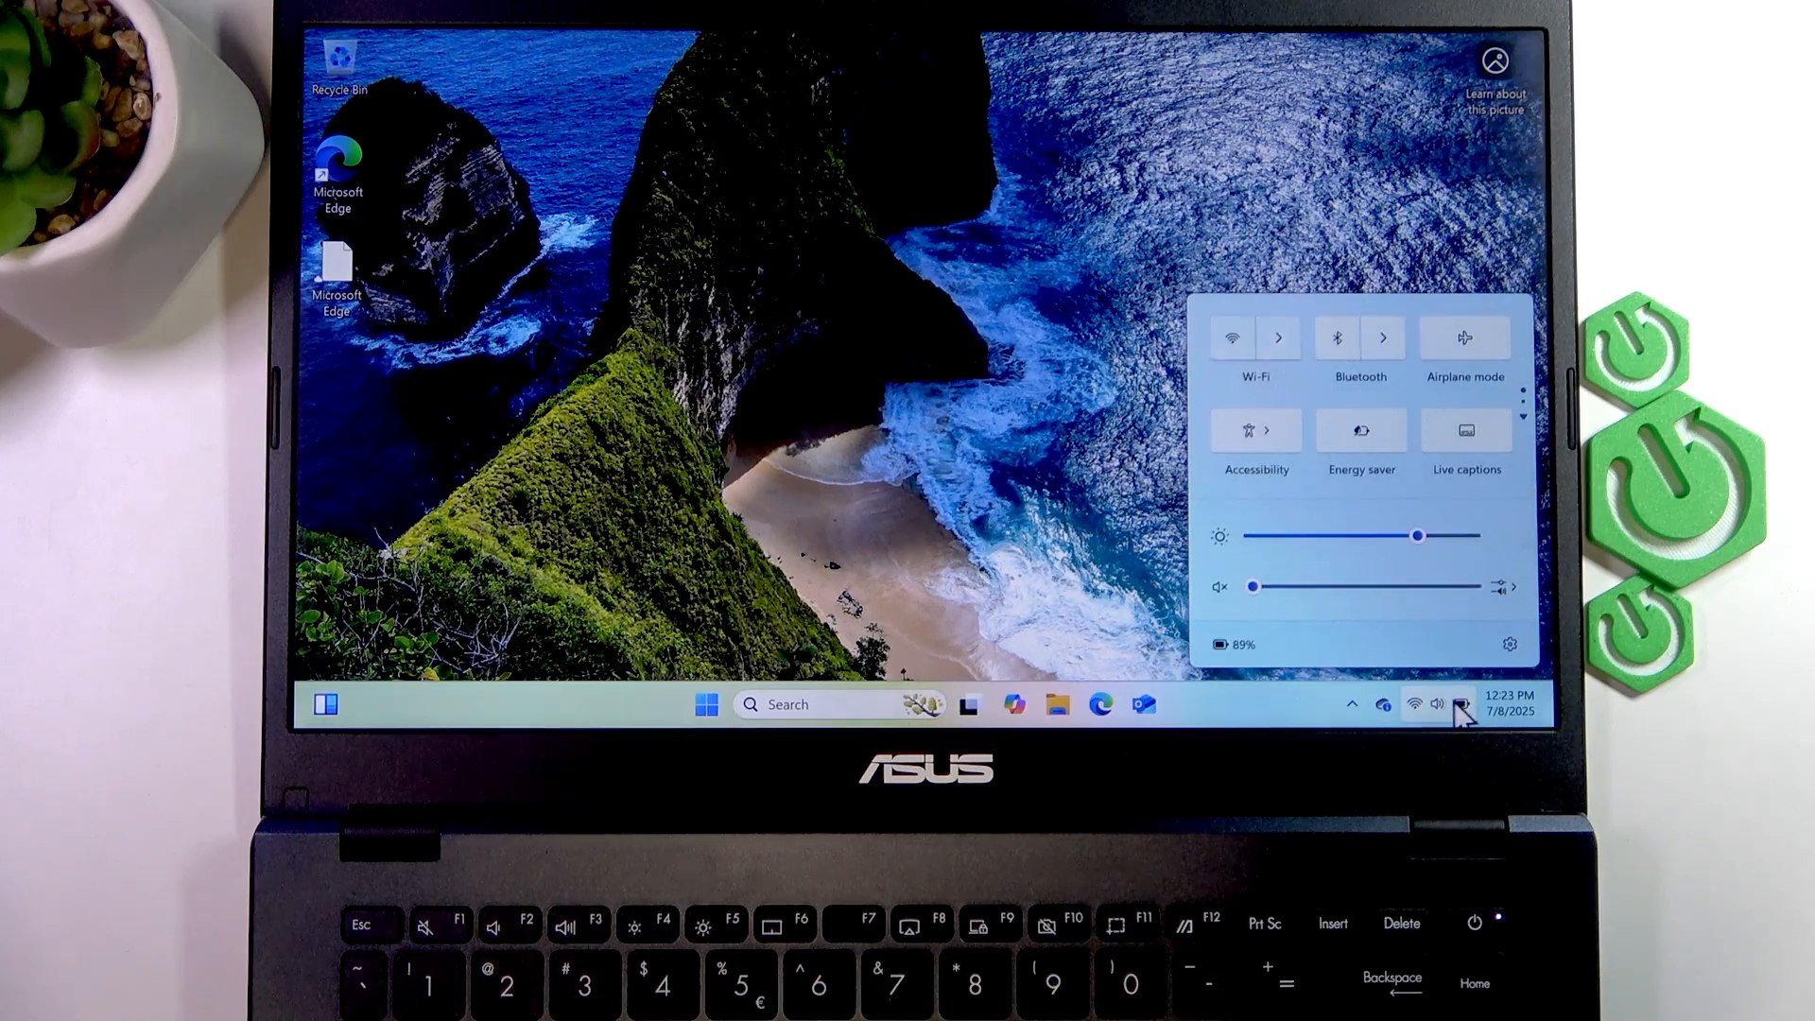
click(1231, 338)
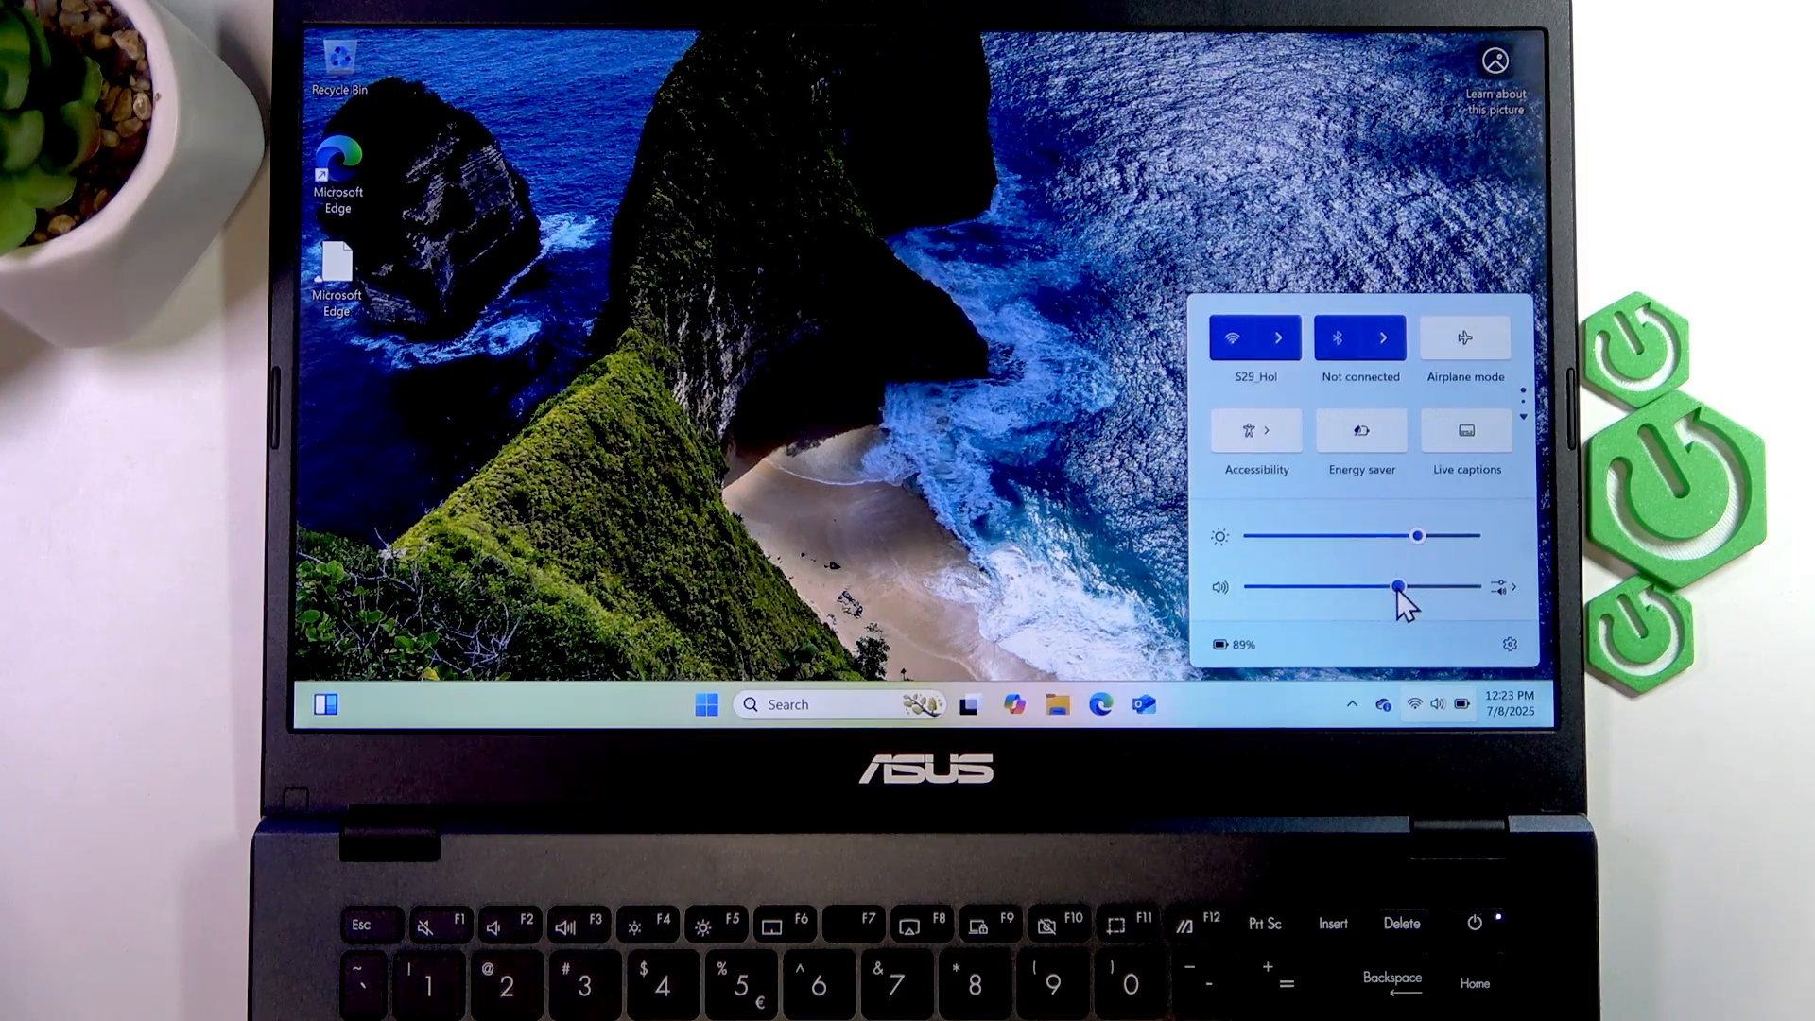
drag(1401, 587, 1308, 587)
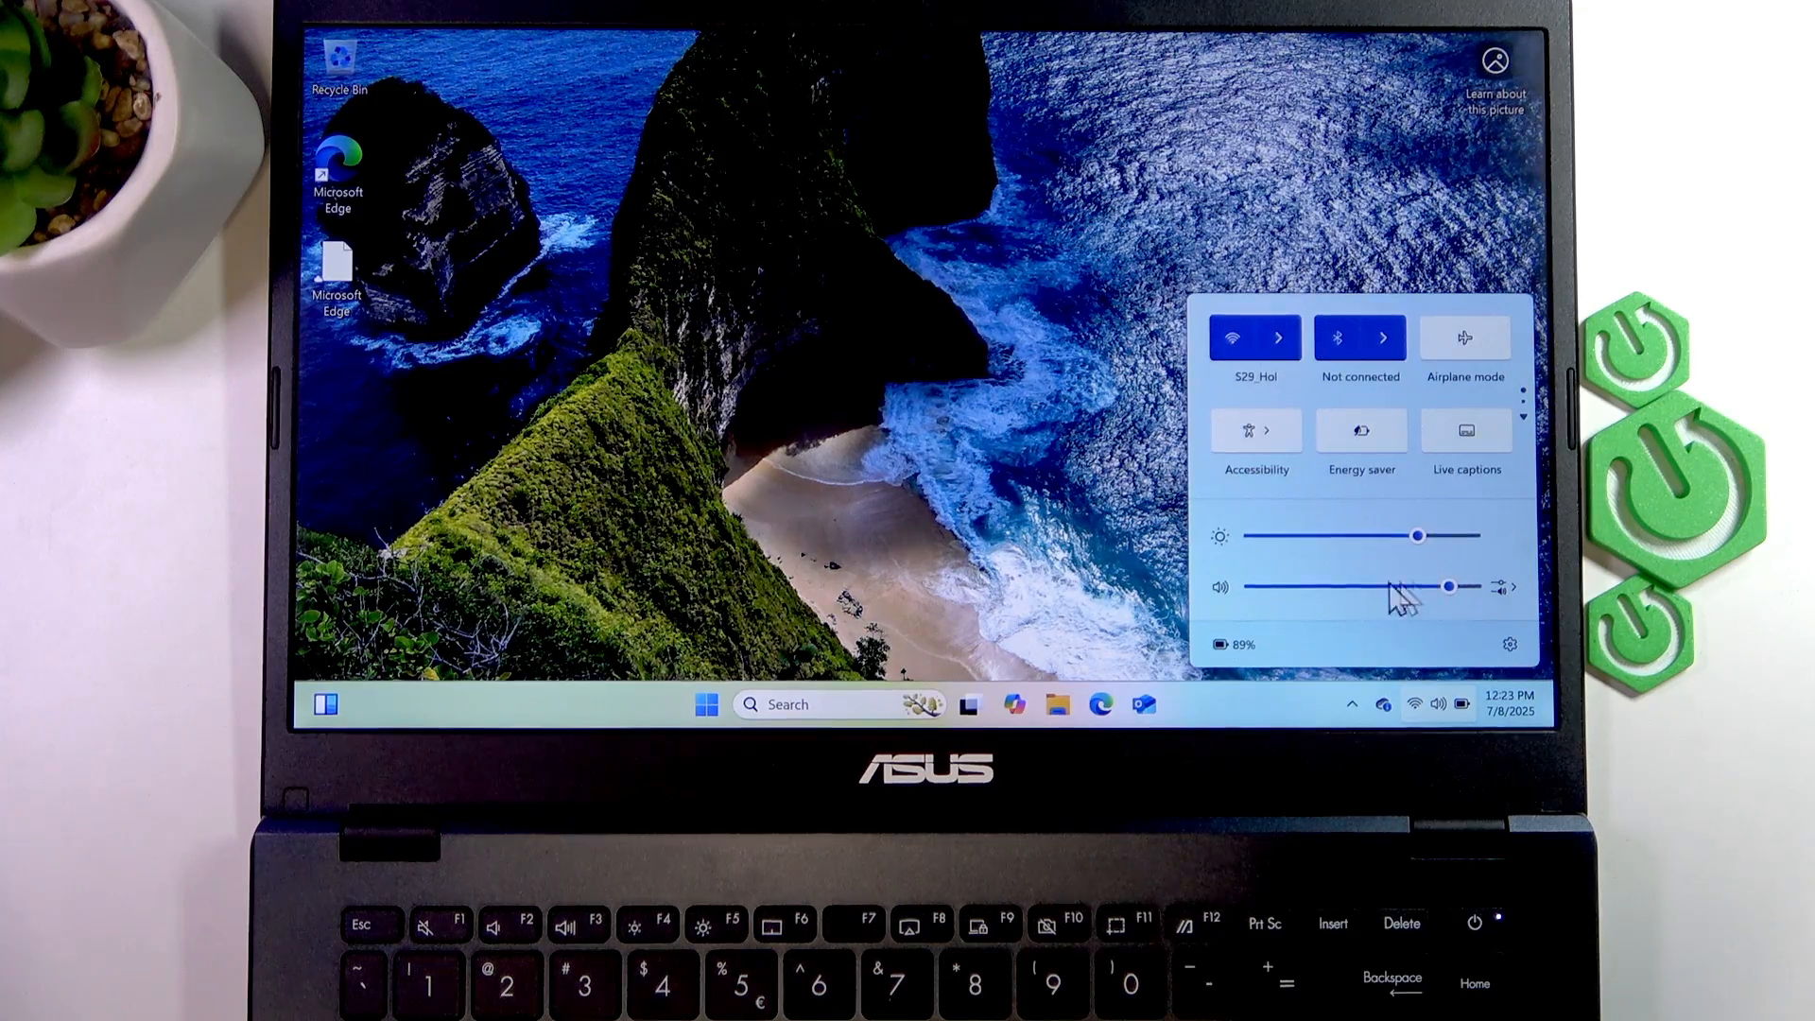
Mute the speaker using the icon beside the volume slider, leaving the level high
click(1220, 587)
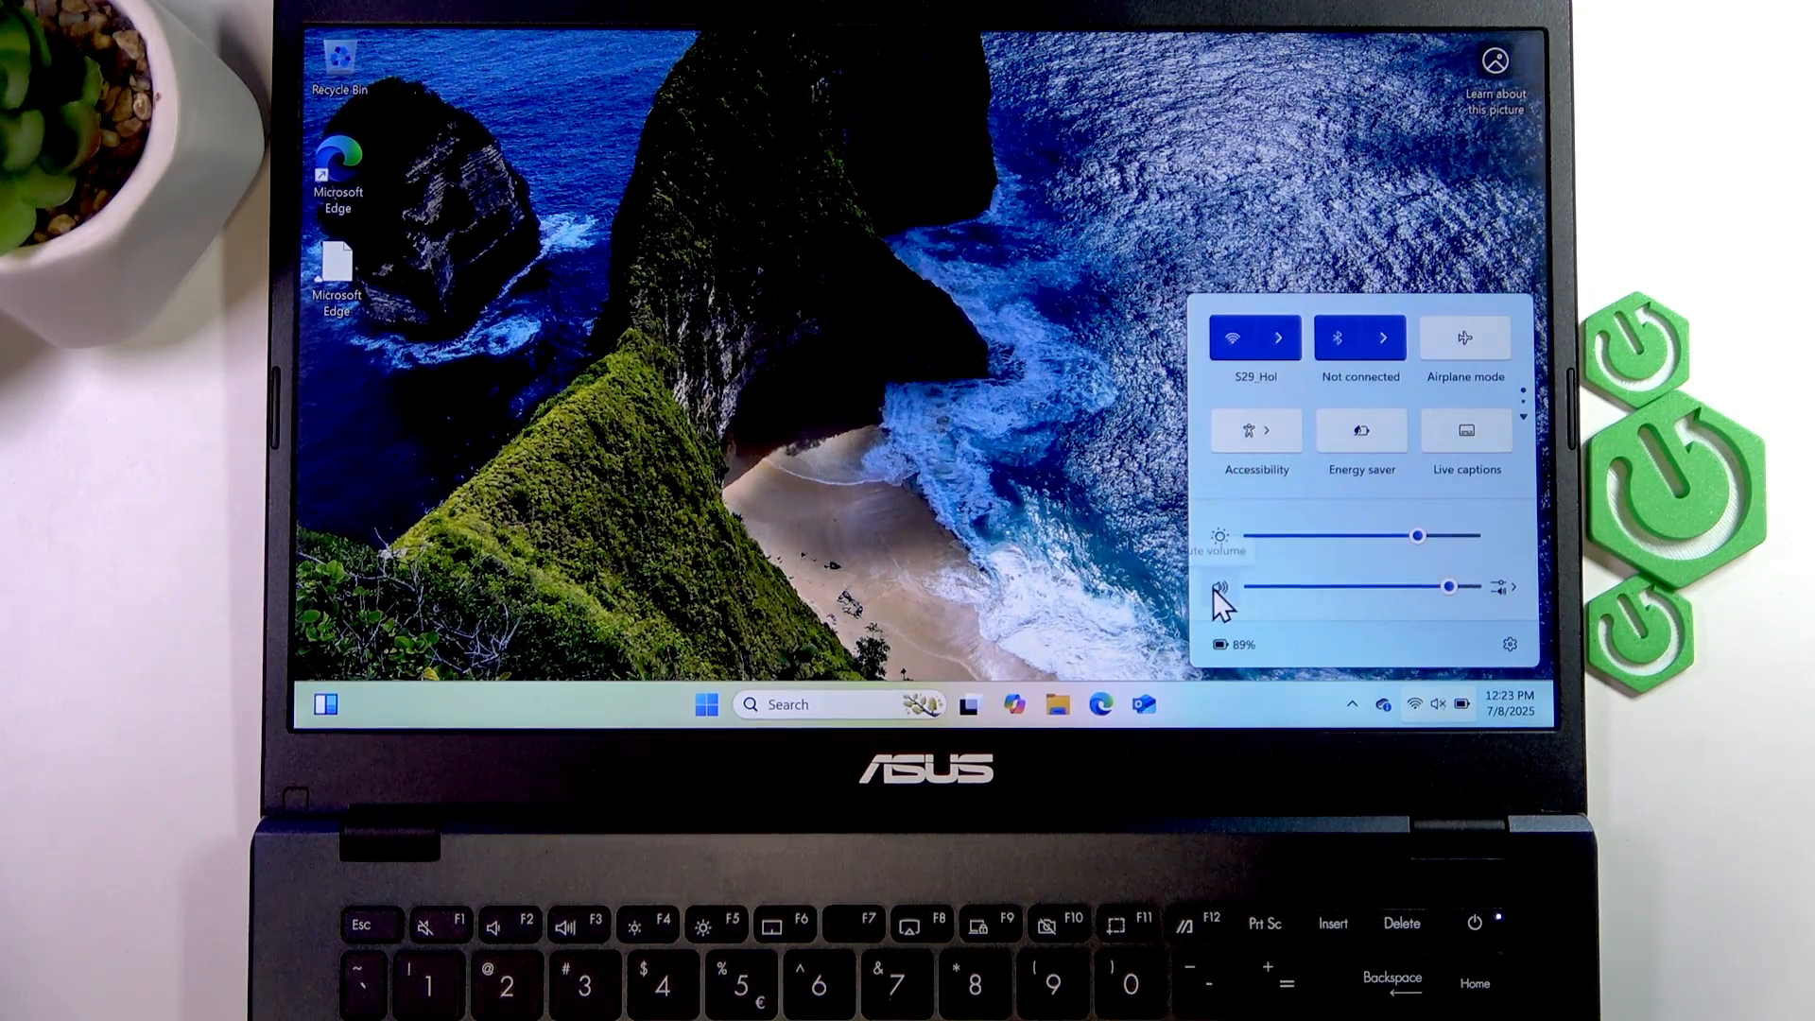
click(1220, 586)
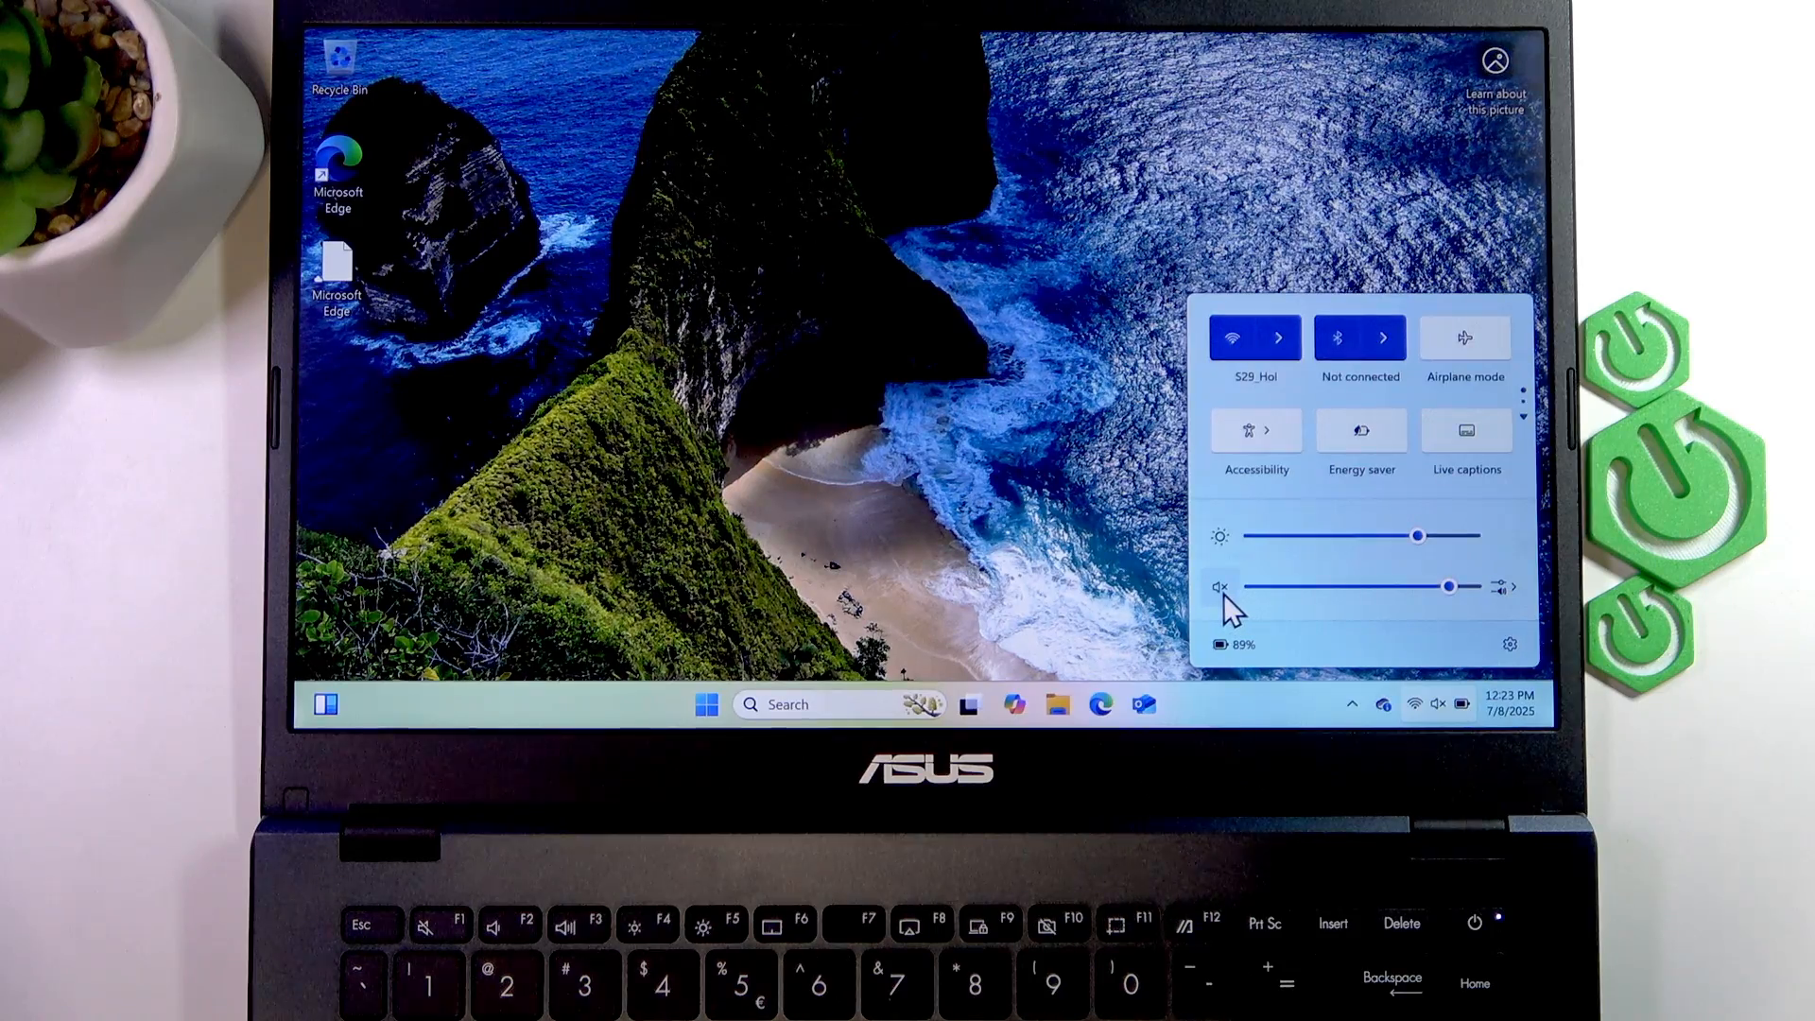